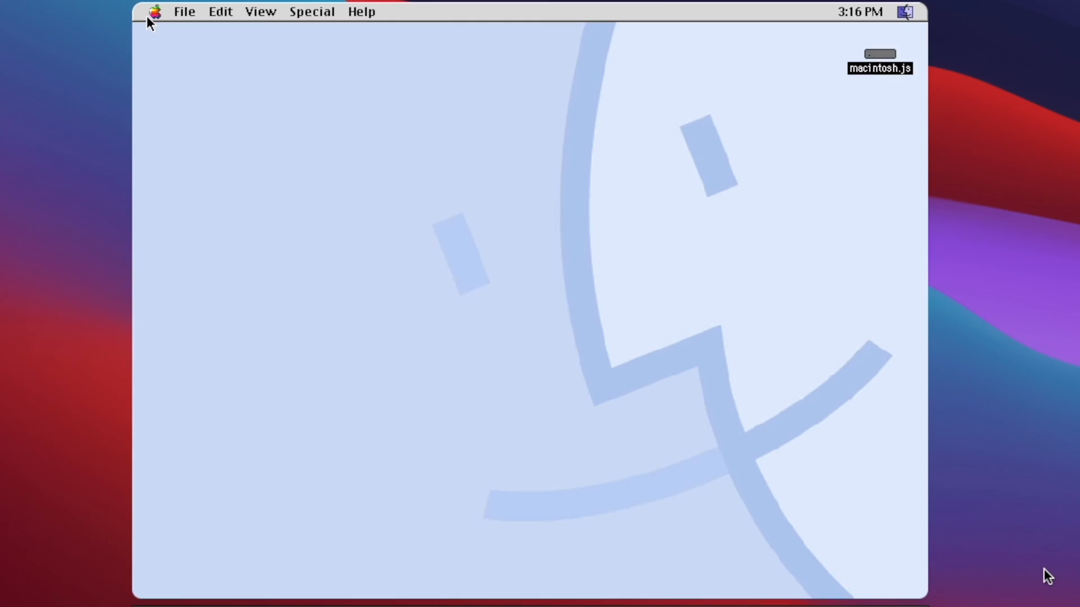
# View the About This Computer information from the Apple menu and close it.
pyautogui.click(154, 12)
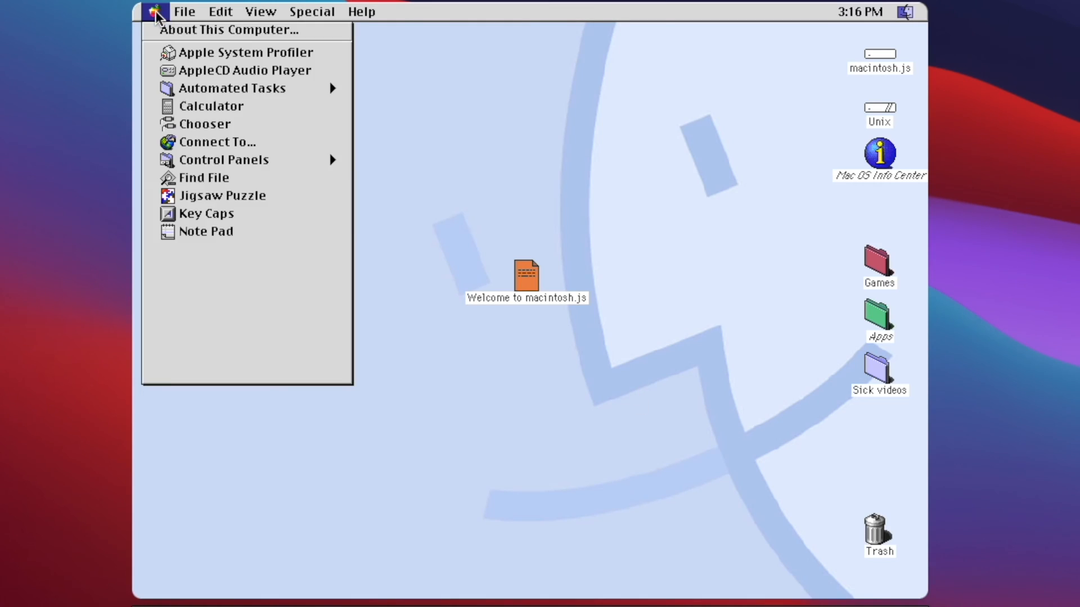
pyautogui.click(229, 30)
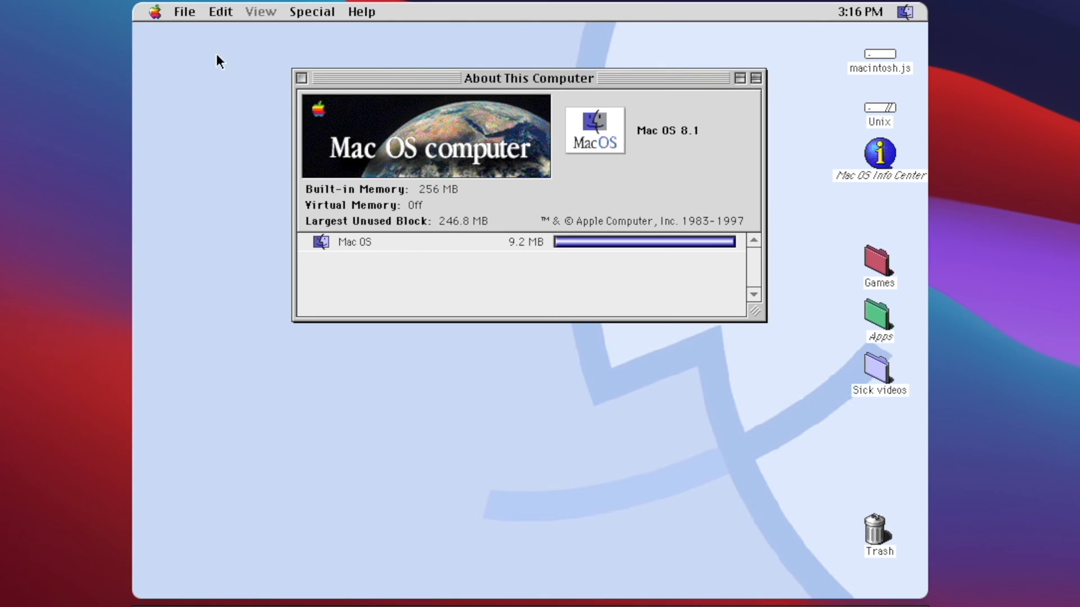
pyautogui.moveTo(292, 76)
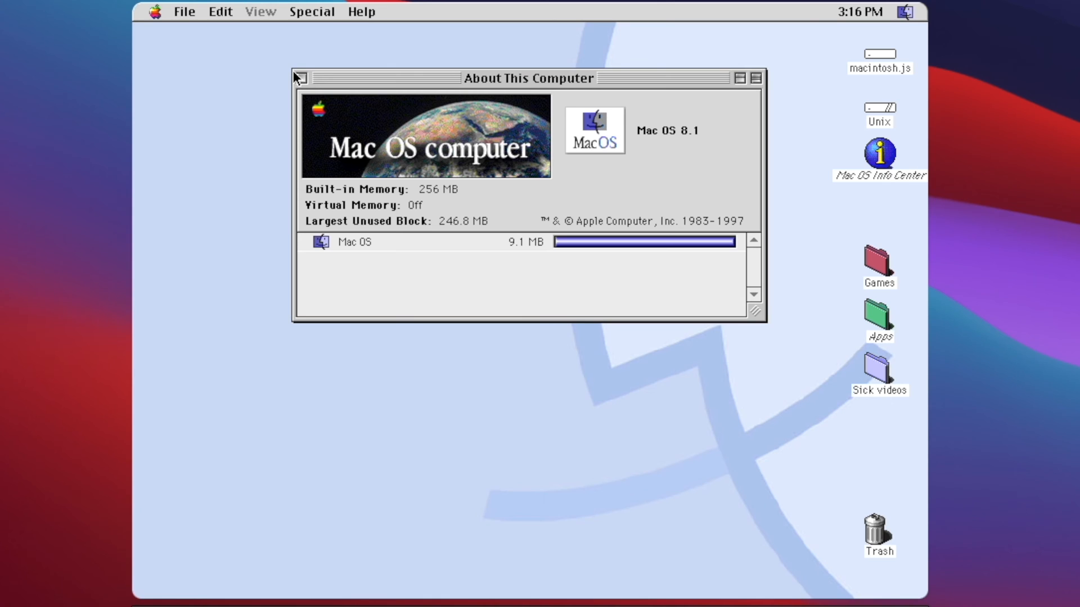
pyautogui.click(297, 78)
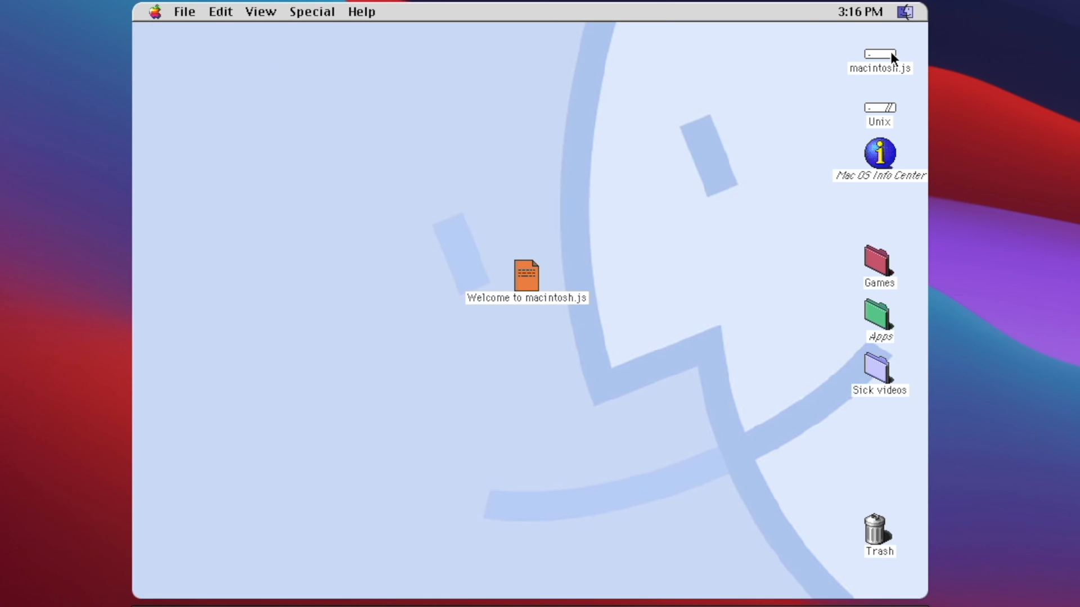
# Browse the macintosh.js disk, close its window, and open the Games folder.
pyautogui.doubleClick(879, 55)
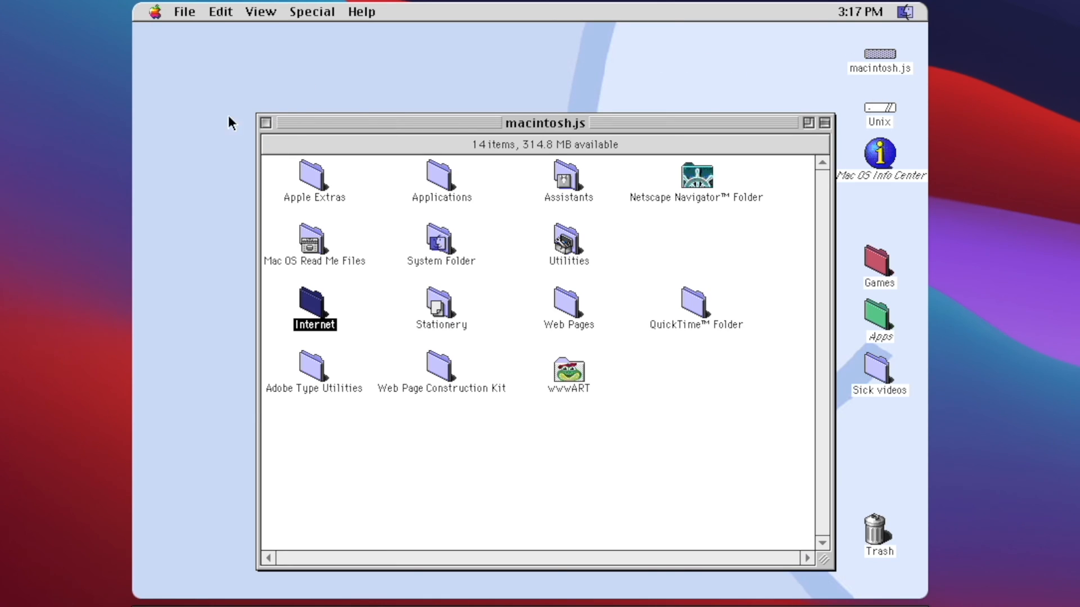
pyautogui.click(265, 122)
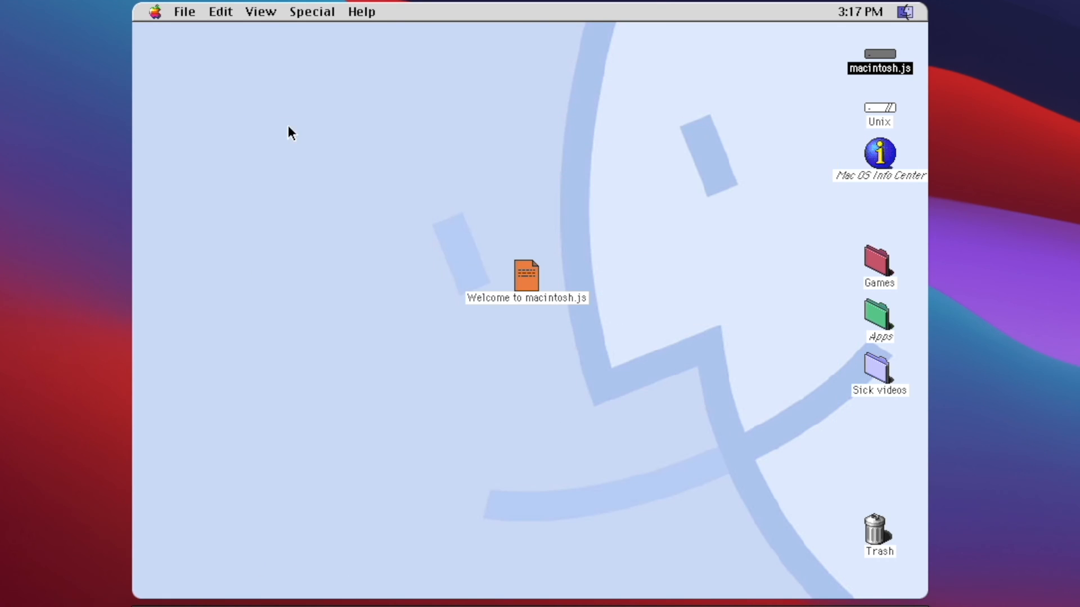
pyautogui.doubleClick(879, 261)
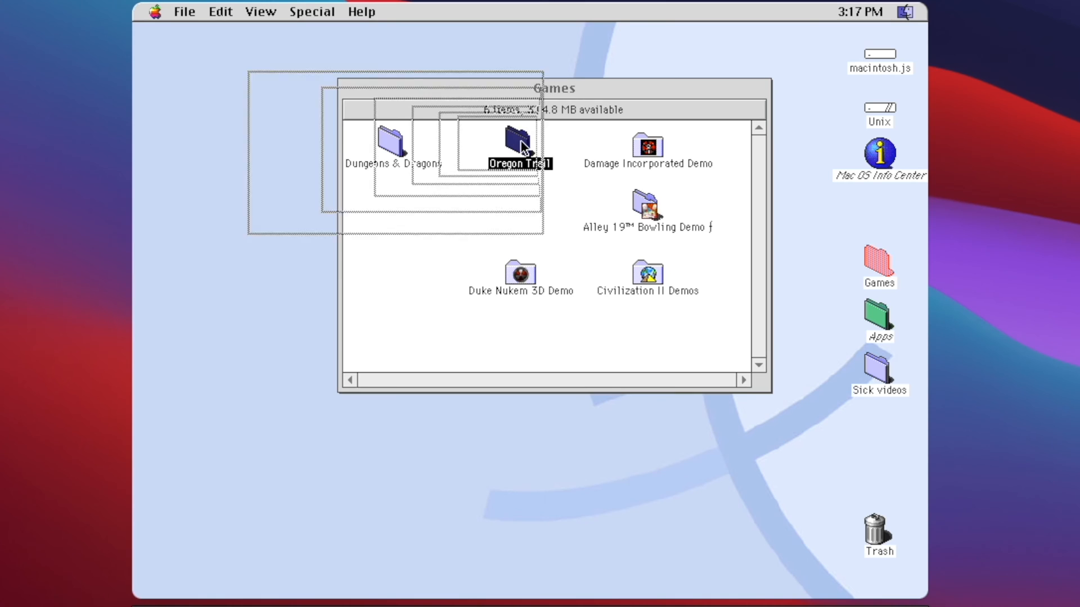
# Start Oregon Trail, collapse and re-expand its window, and cancel loading a saved game.
pyautogui.doubleClick(518, 145)
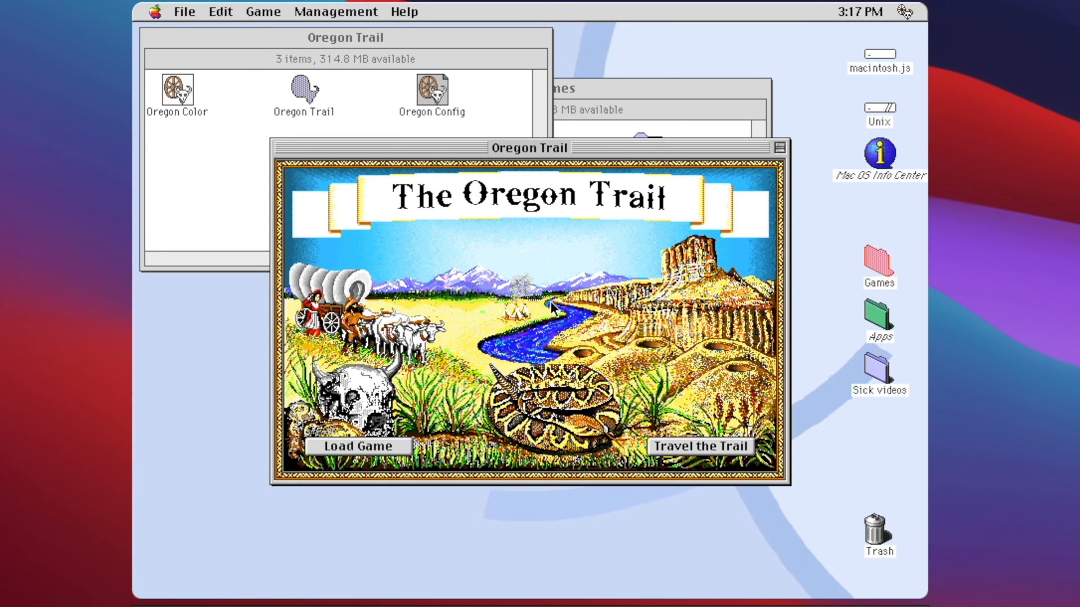
pyautogui.click(779, 147)
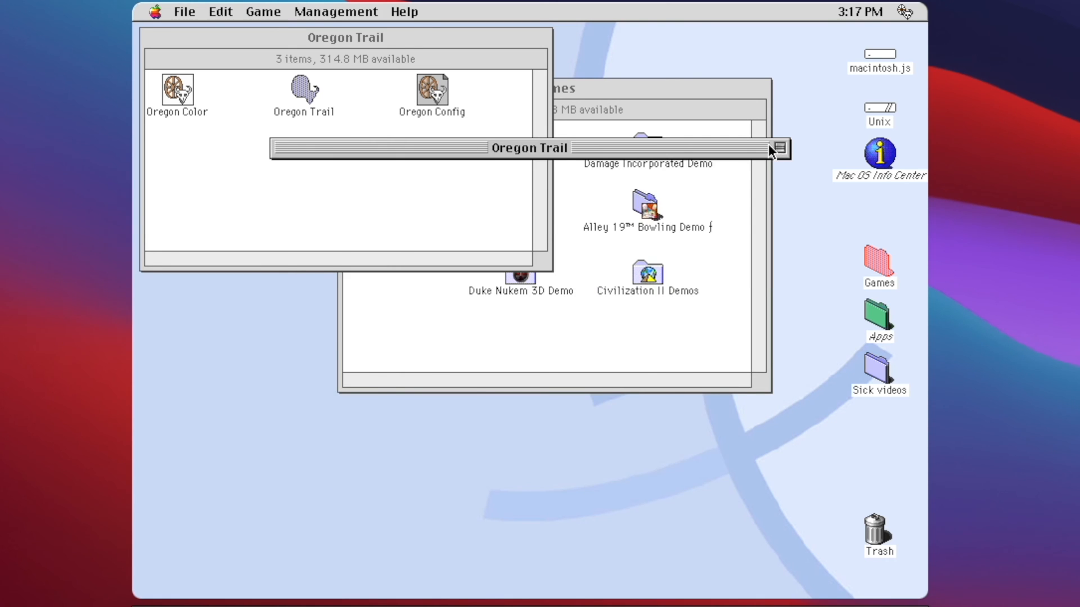
pyautogui.doubleClick(303, 90)
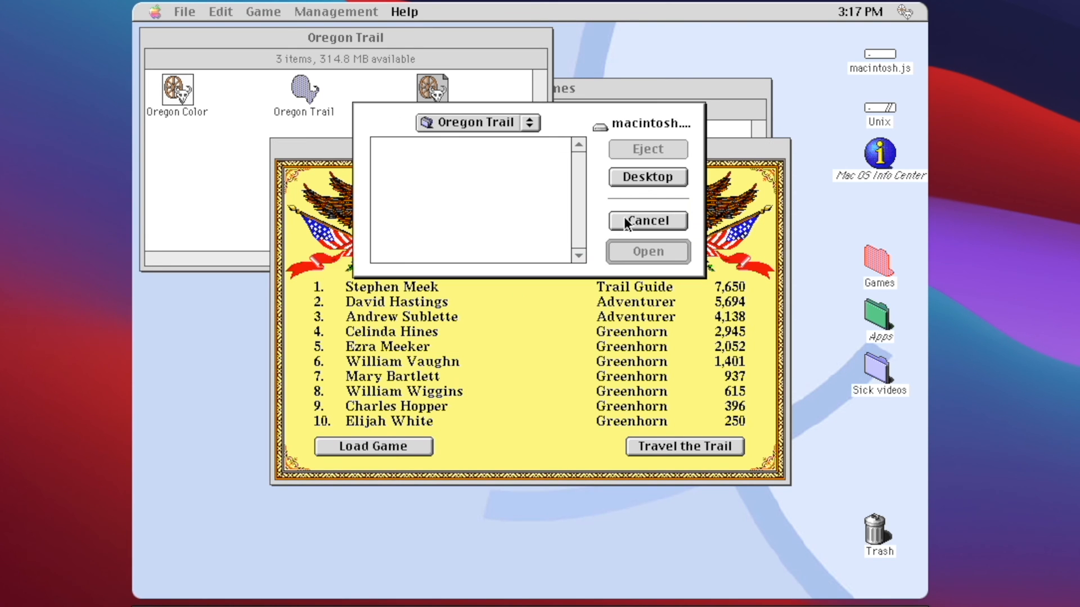
pyautogui.click(646, 221)
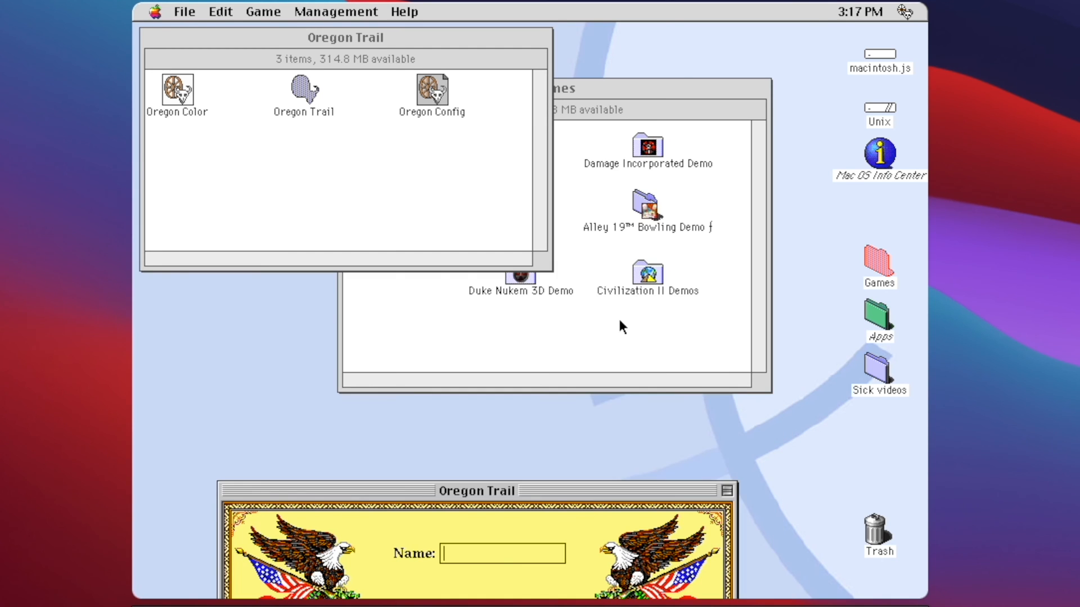
# Open the Duke Nukem 3D Demo folder.
pyautogui.doubleClick(521, 276)
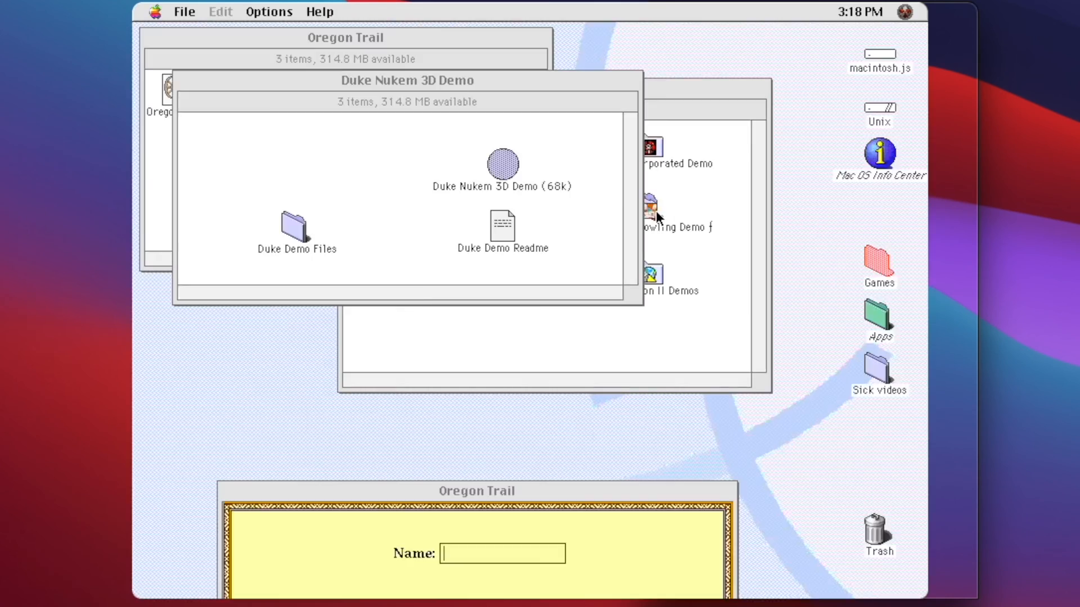
# Launch Duke Nukem 3D Demo (68k) and cancel the New Game episode/skill dialog.
pyautogui.doubleClick(503, 164)
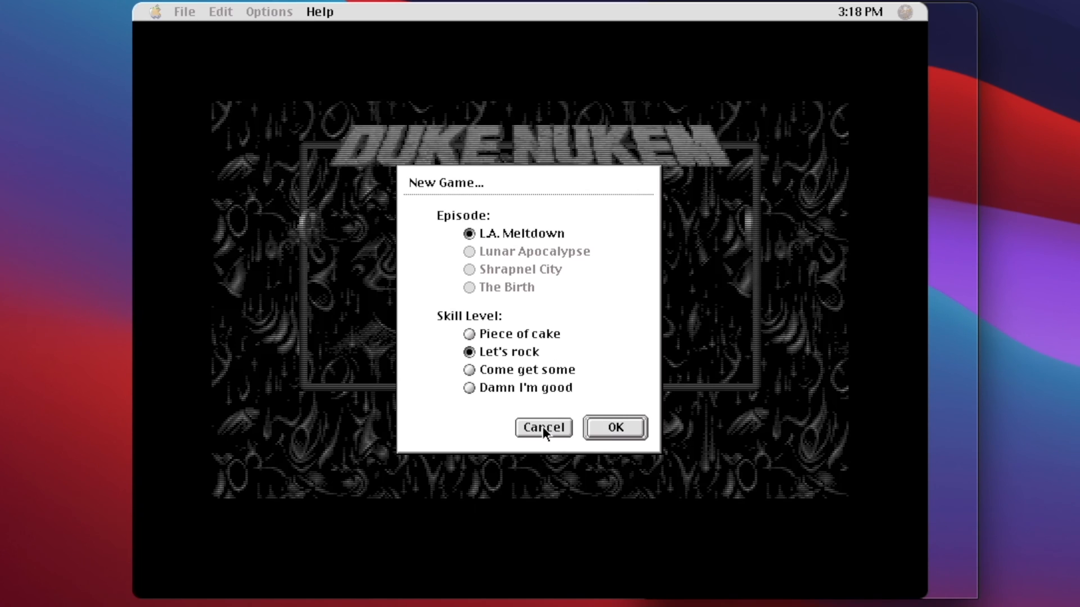
pyautogui.click(544, 427)
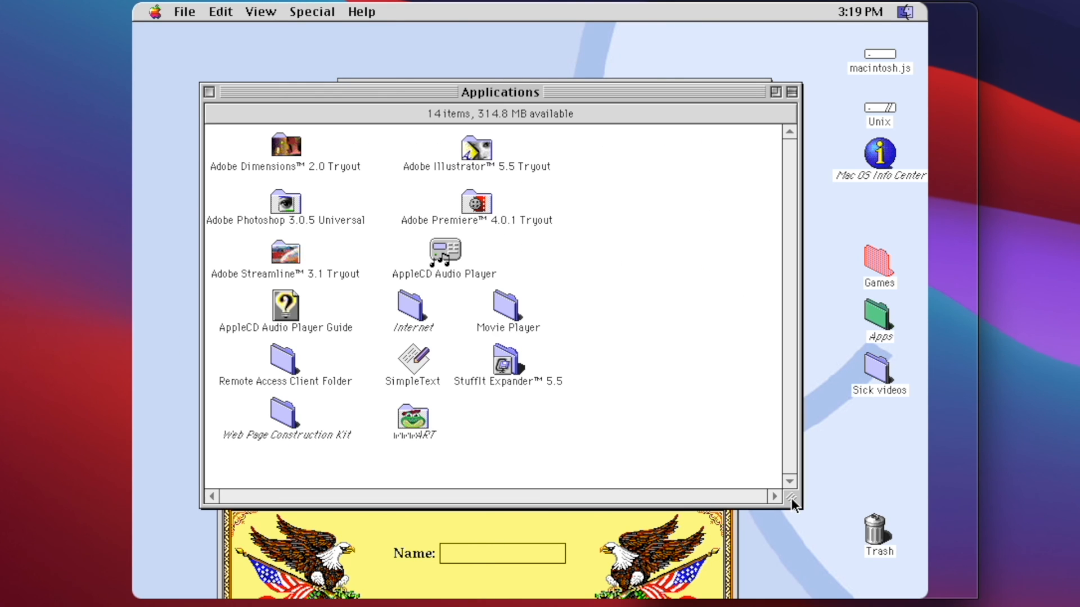
# Launch the Adobe Dimensions 2.0 Tryout and quit it via File > Quit.
pyautogui.click(285, 145)
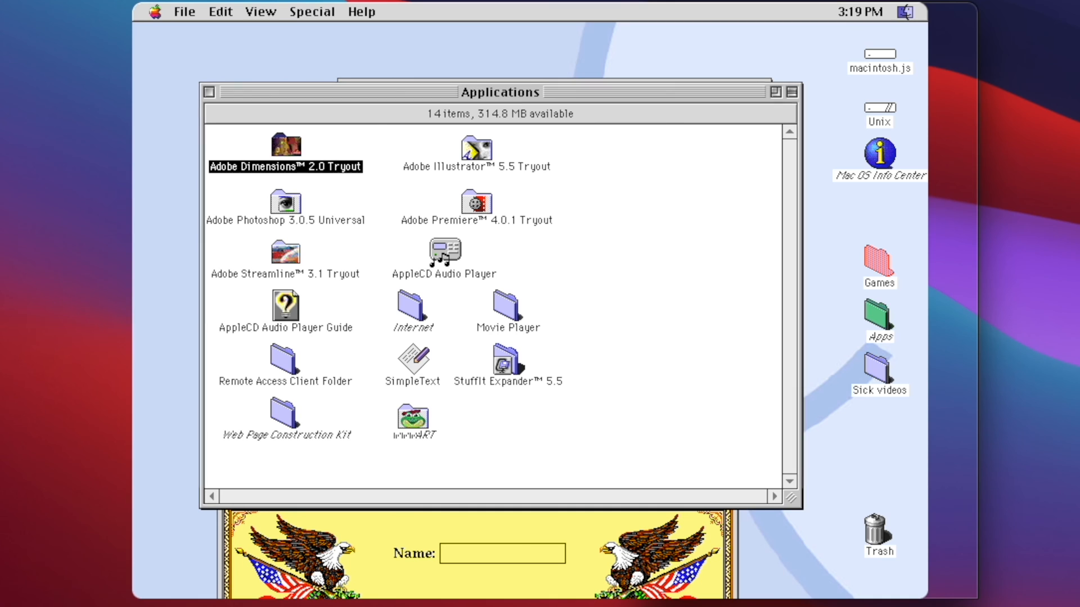
pyautogui.doubleClick(285, 145)
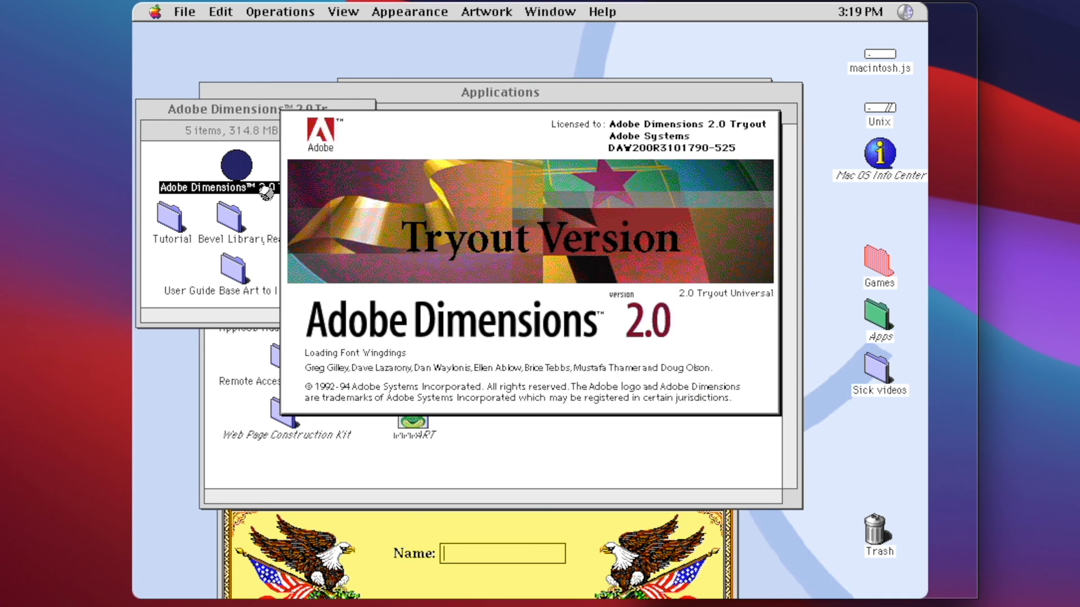
pyautogui.click(184, 12)
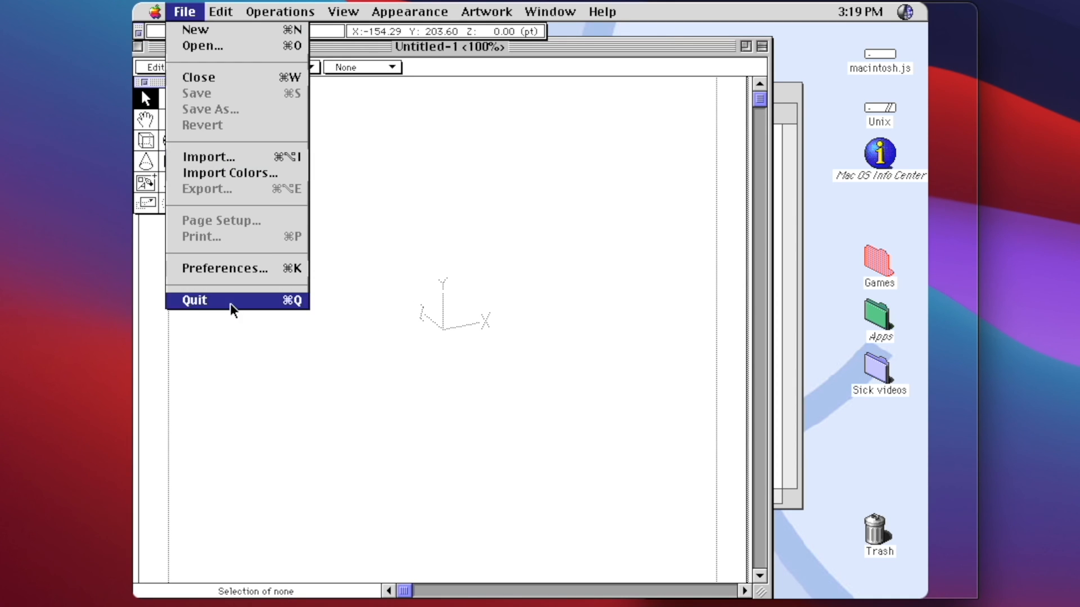
pyautogui.click(193, 300)
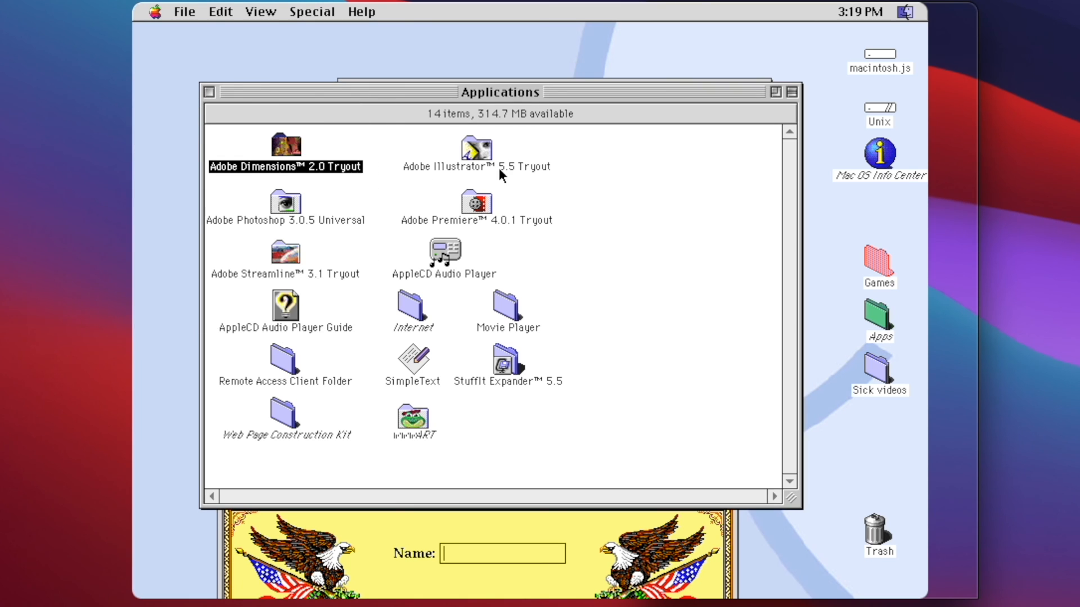
# Launch Illustrator 5.5, dismiss the hyphenation alert, and open the Photoshop 3.0.5 Universal folder.
pyautogui.doubleClick(475, 147)
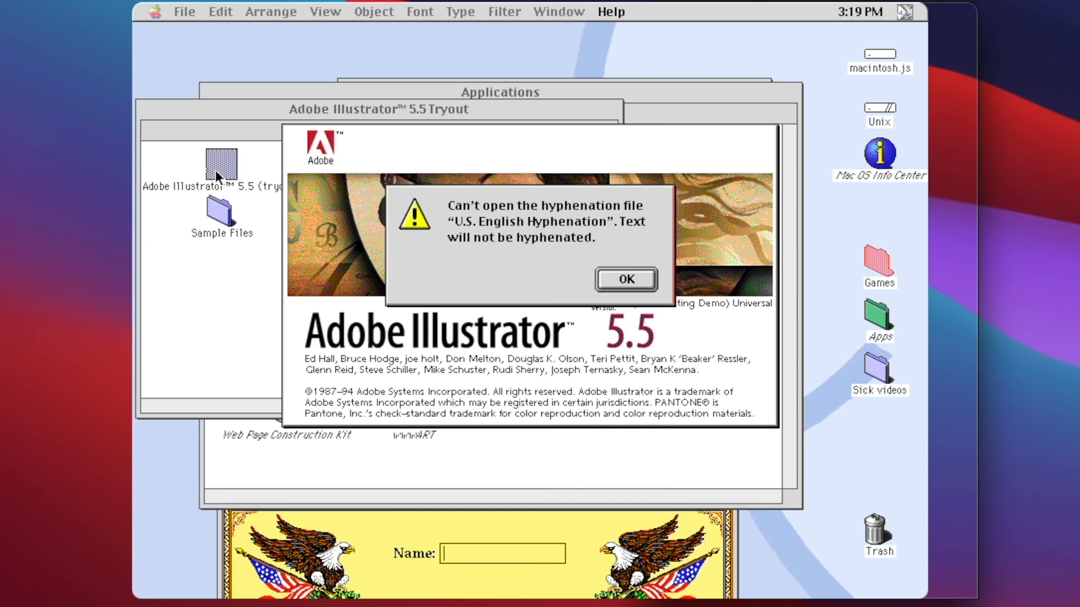
pyautogui.click(184, 12)
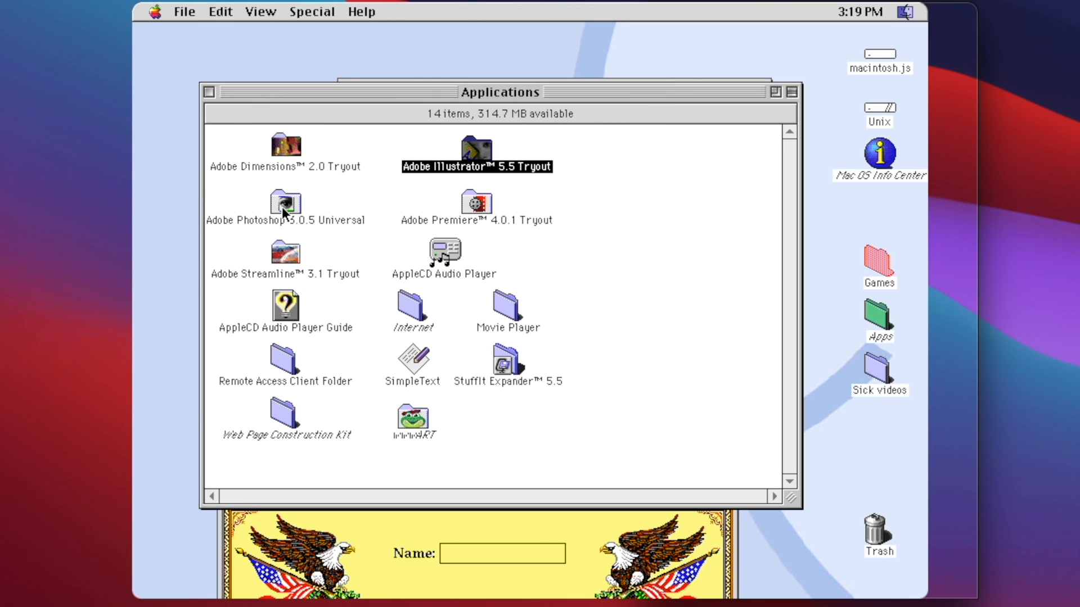
pyautogui.doubleClick(285, 203)
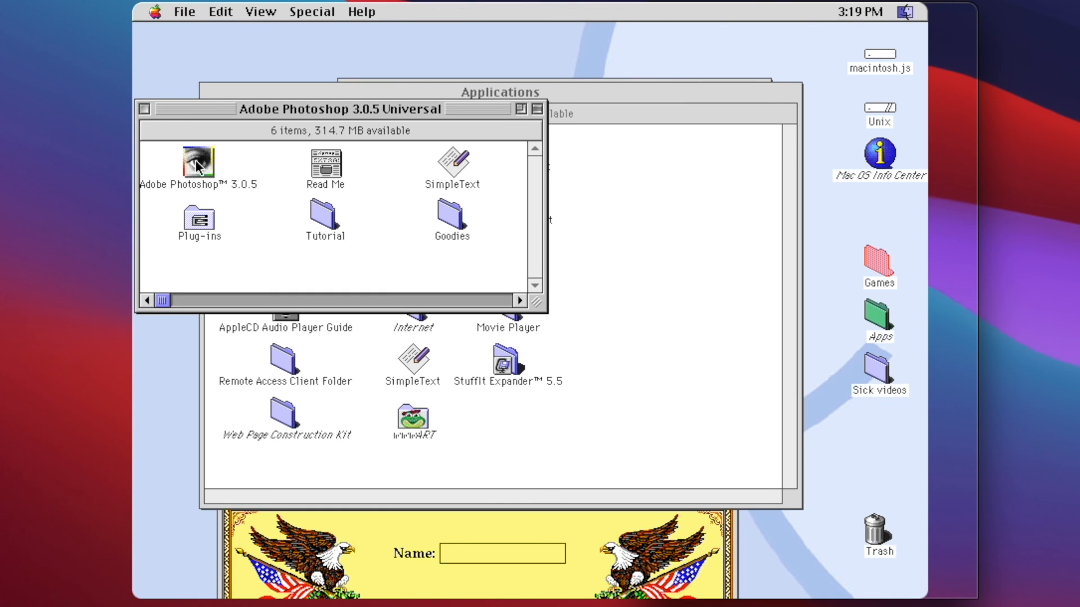
# Leave the Photoshop 3.0.5 folder without running it and launch the Adobe Premiere 4.0 Tryout.
pyautogui.doubleClick(198, 163)
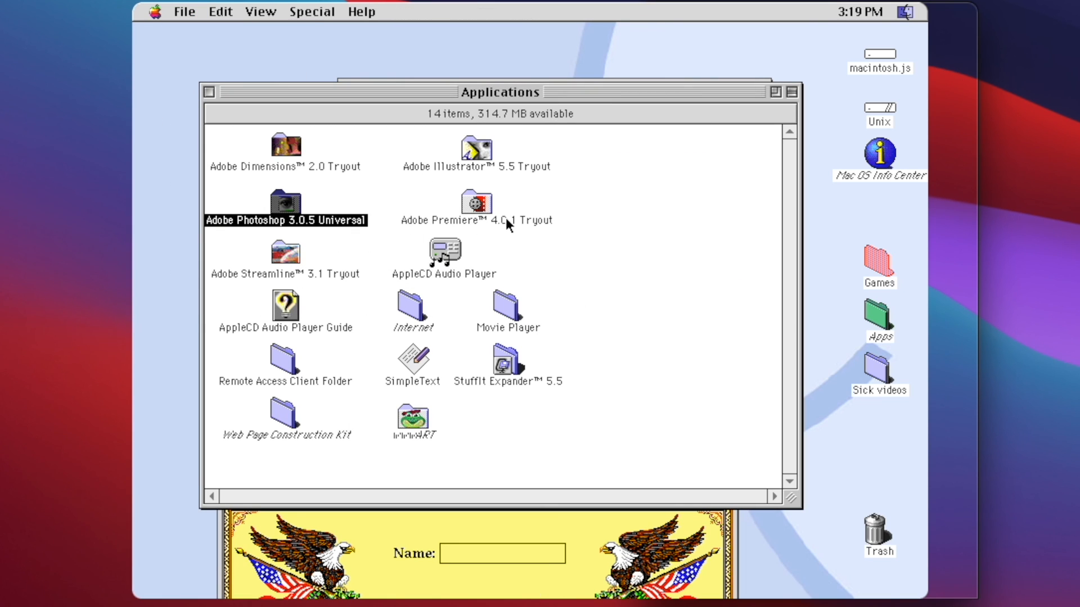
pyautogui.doubleClick(476, 203)
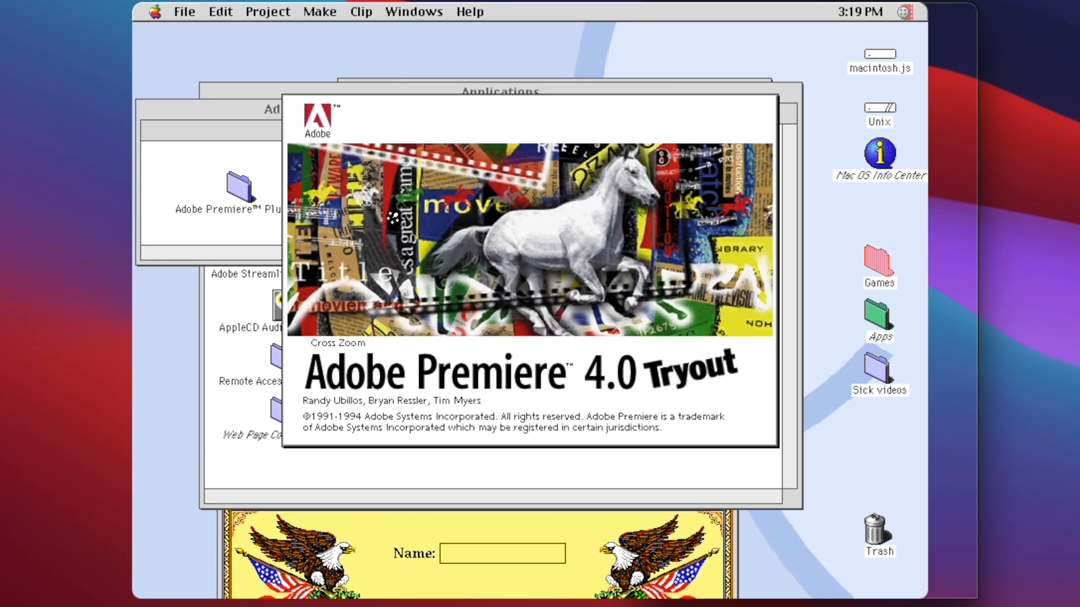